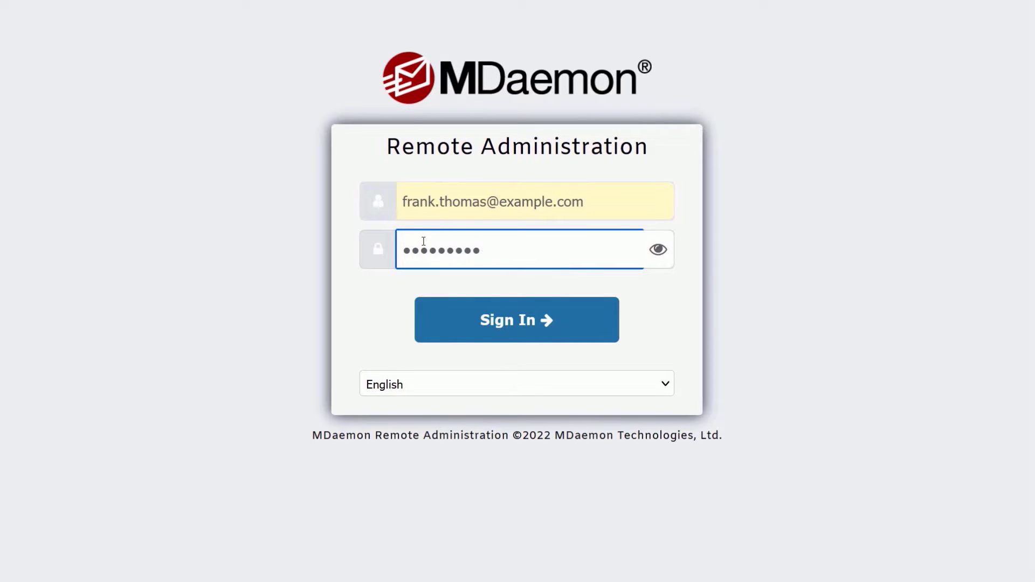
- Sign in to MDaemon Remote Administration from the login form
click(516, 319)
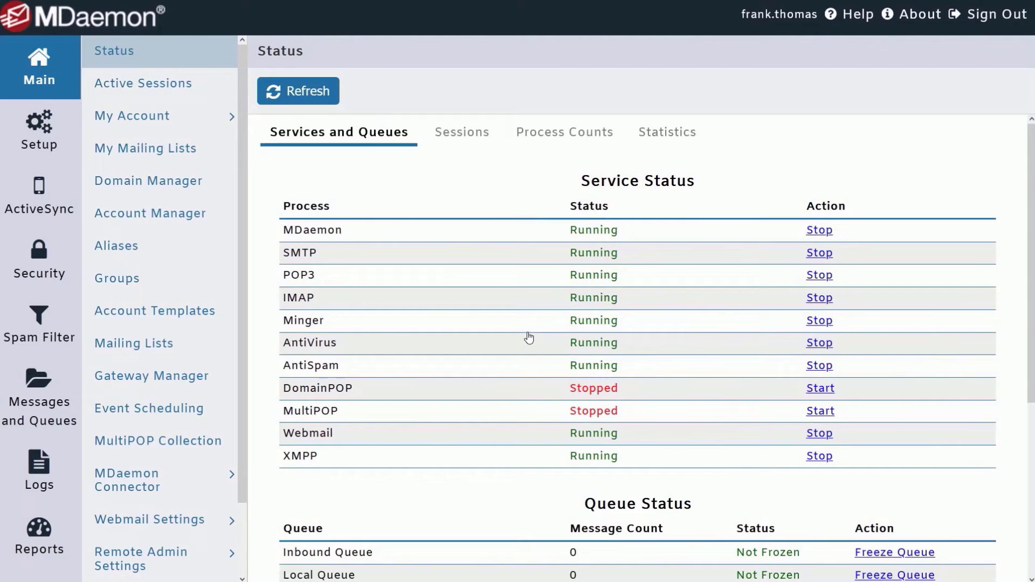
mouse_move(920, 14)
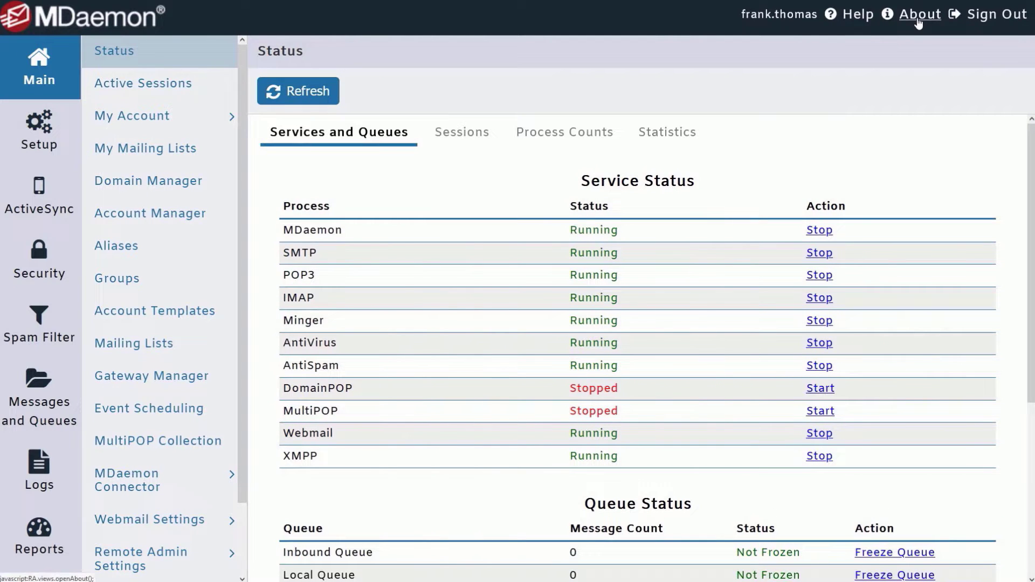
- Show the About MDaemon window with server component versions and credits
click(919, 14)
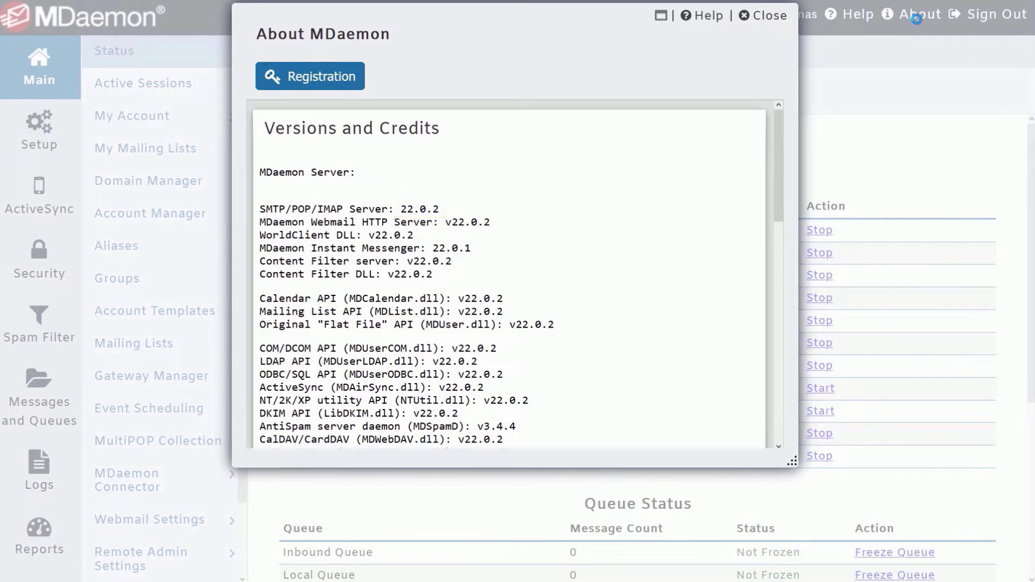
mouse_move(870, 25)
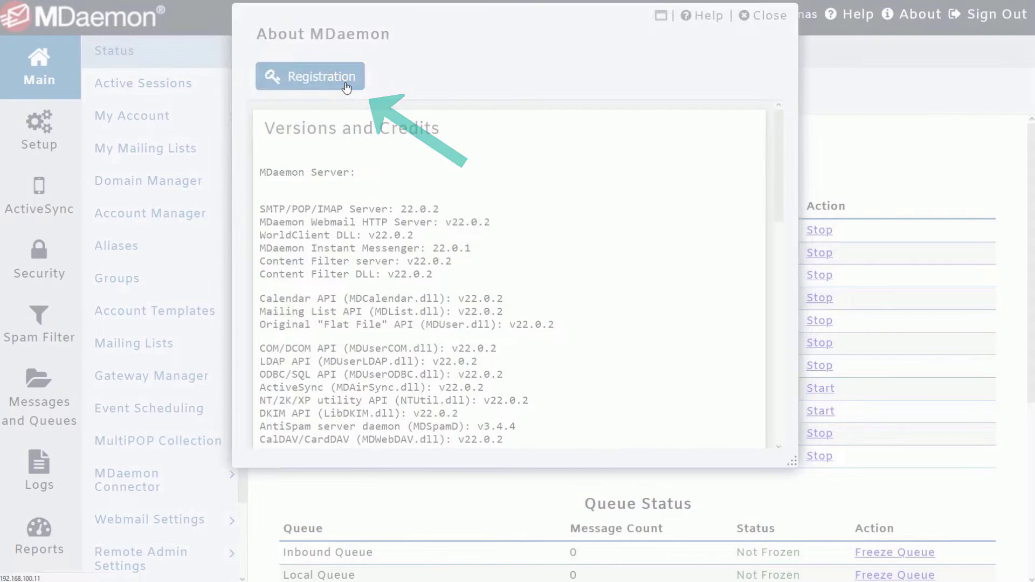
- Check the MDaemon, AntiVirus and ActiveSync trial registrations, each with 5 days left, then close
click(310, 75)
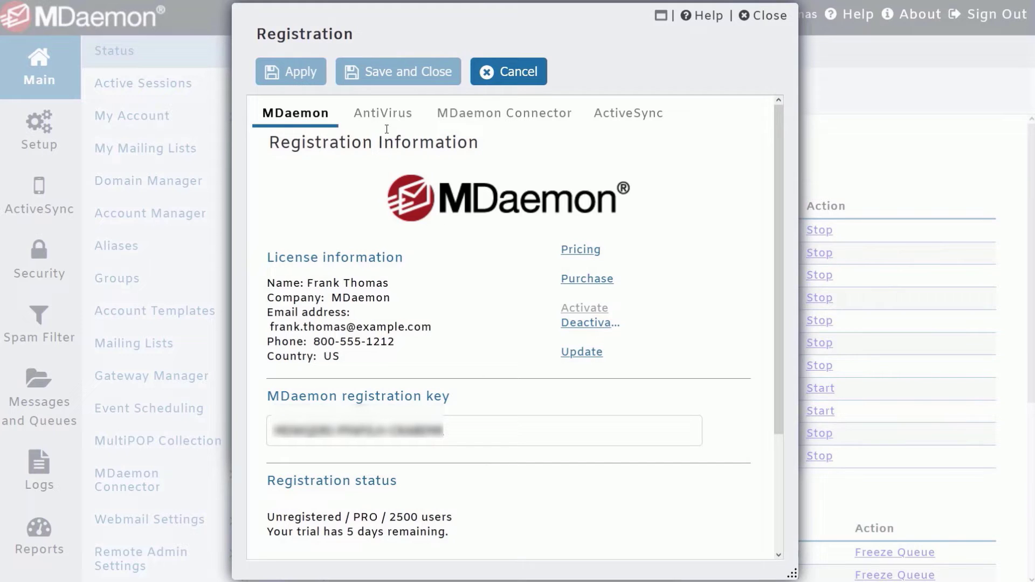
click(381, 112)
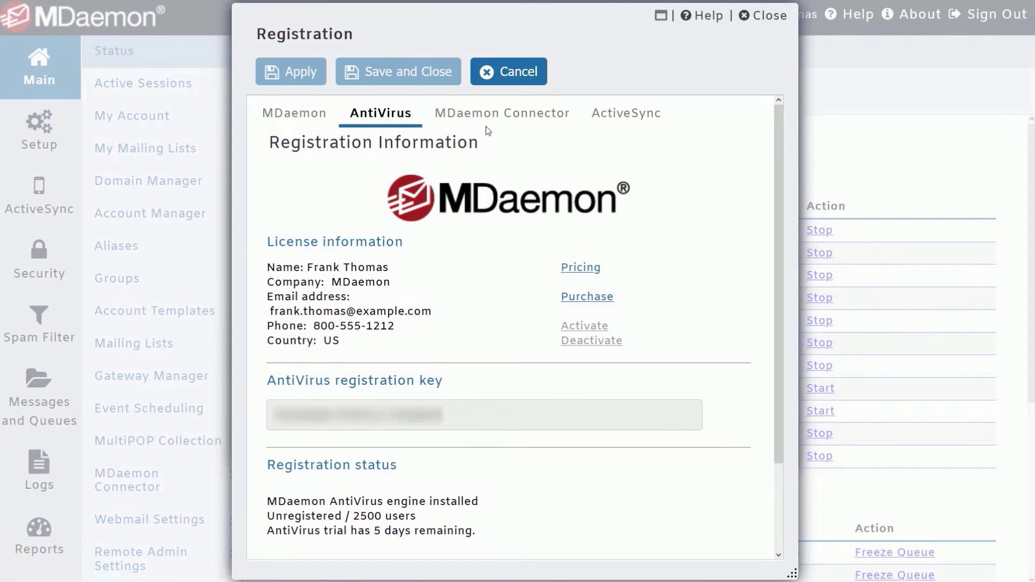
click(626, 112)
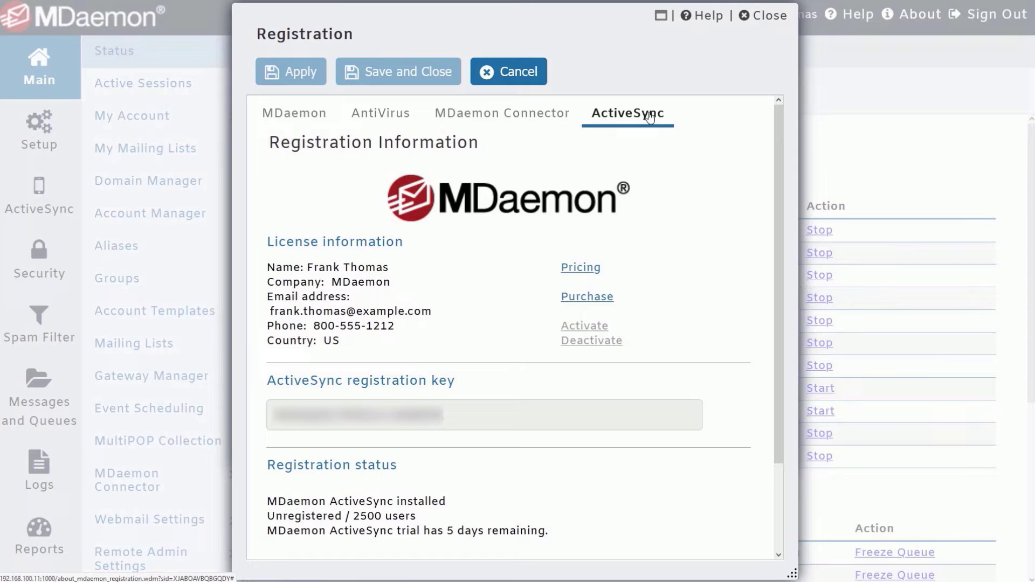
click(508, 71)
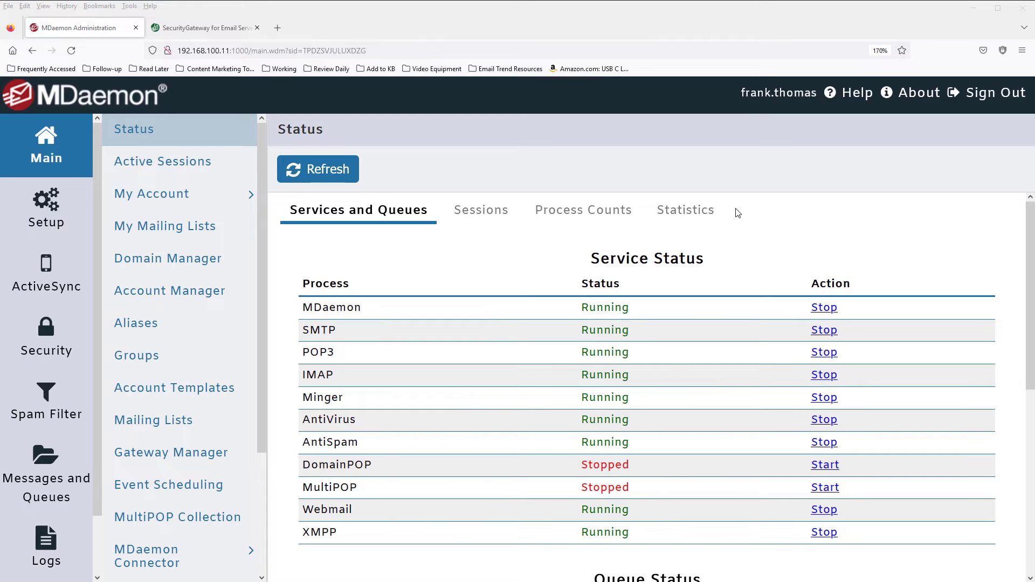
mouse_move(850, 185)
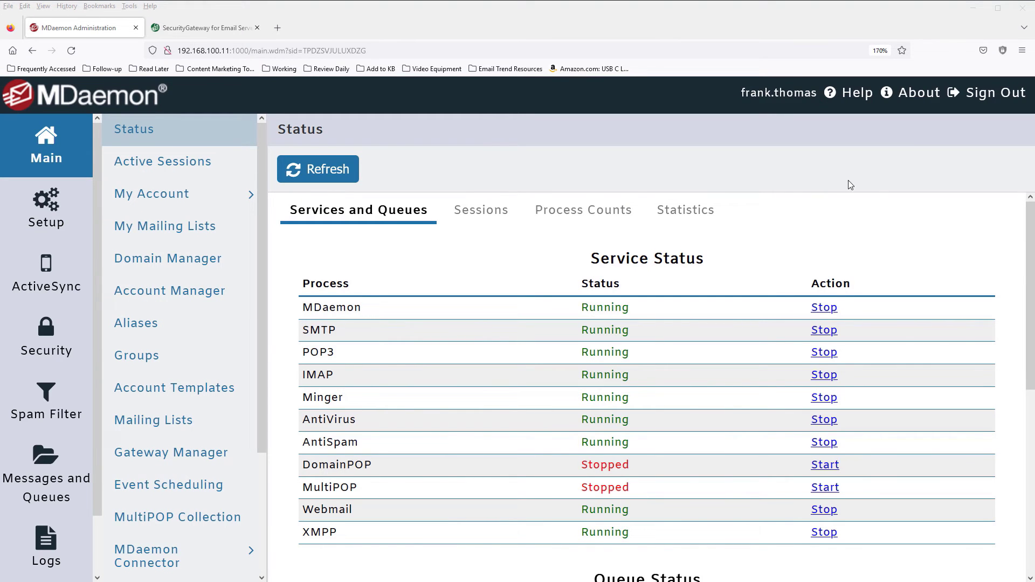
mouse_move(918, 92)
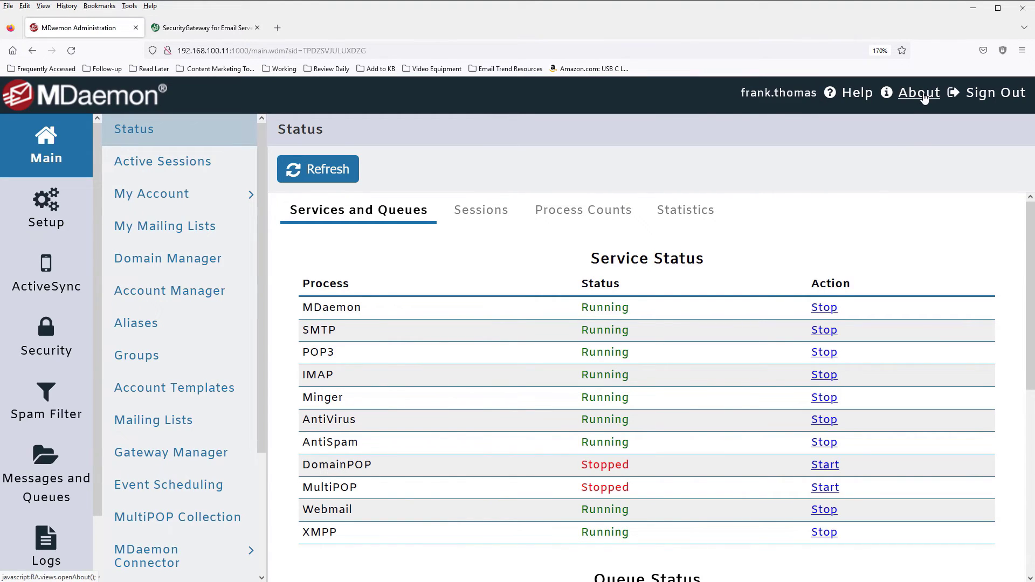
- Reopen the About MDaemon window listing versions and credits
click(917, 92)
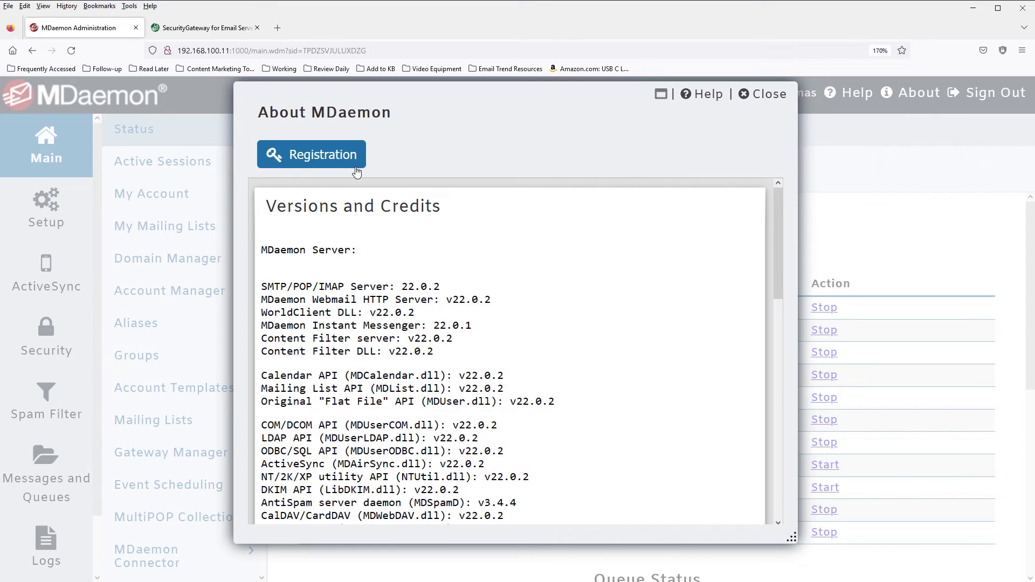
- Update the MDaemon license from the Registration dialog, triggering the services restart notice
click(311, 154)
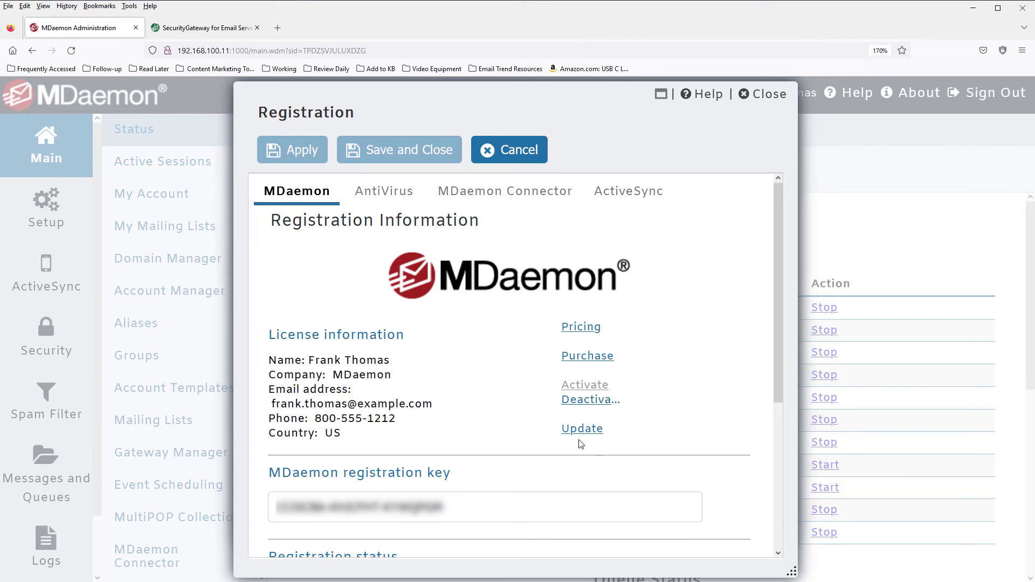
mouse_move(582, 428)
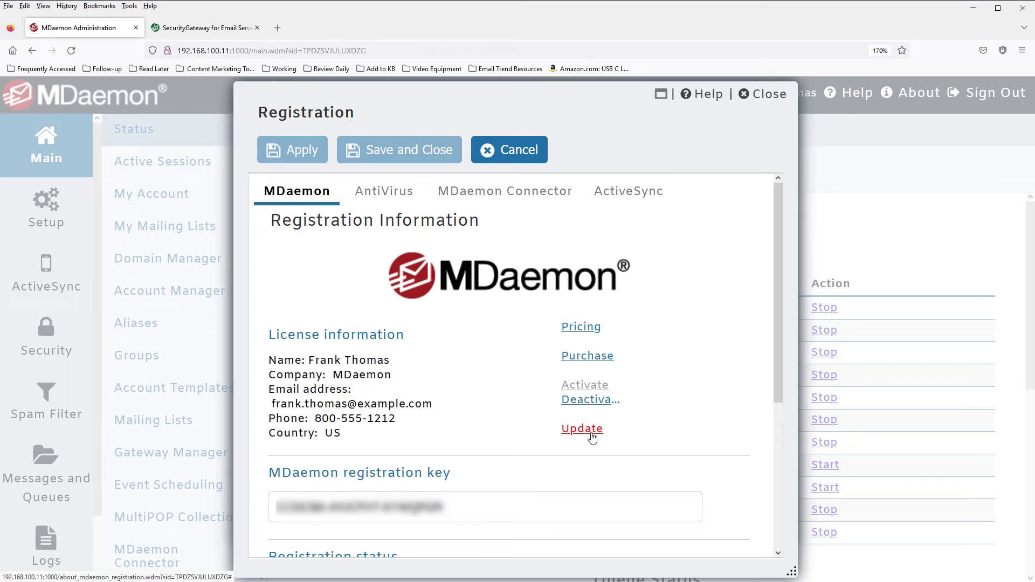
click(582, 428)
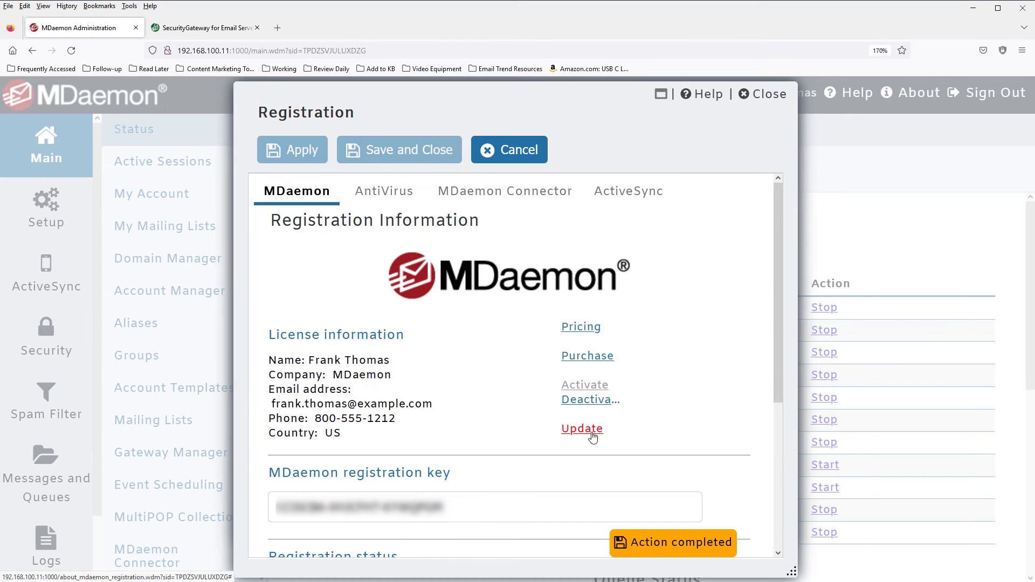
click(581, 429)
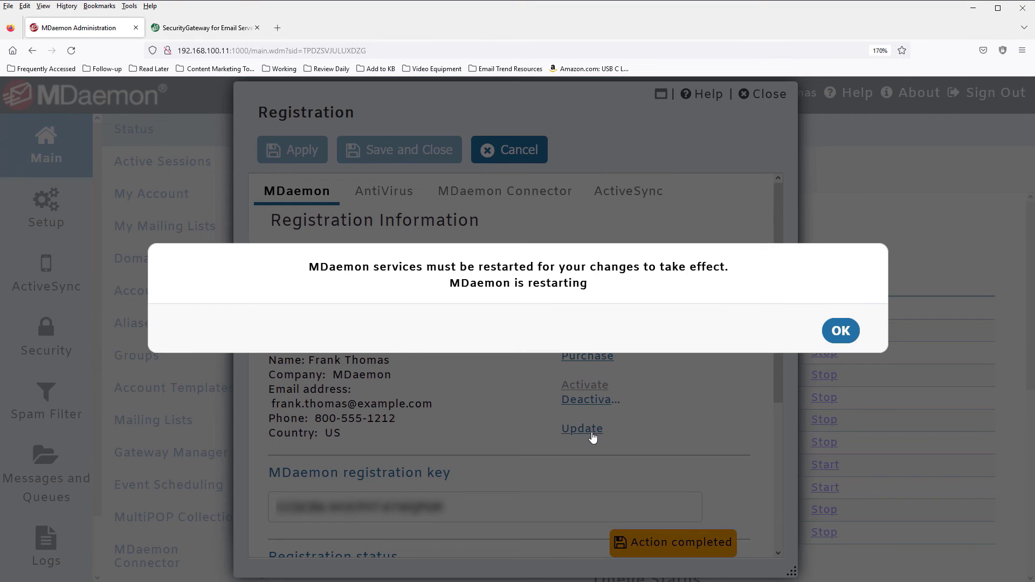